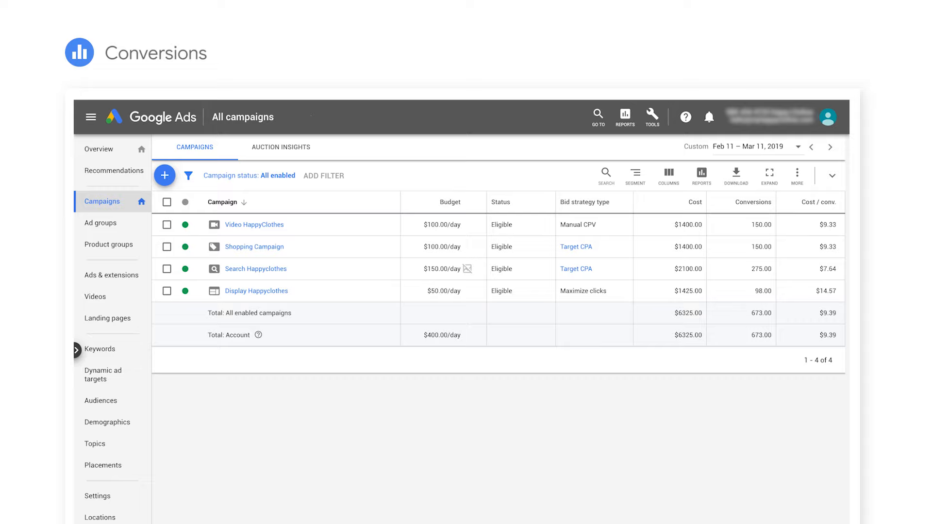
Step: Open the Transactions (All Website Data) conversion action from Tools > Measurement > Conversions
left_click(758, 202)
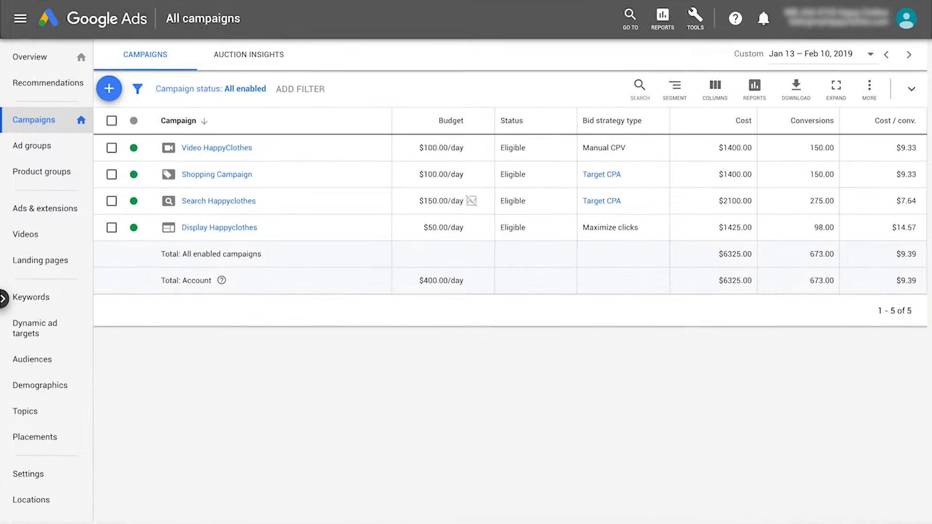
left_click(694, 18)
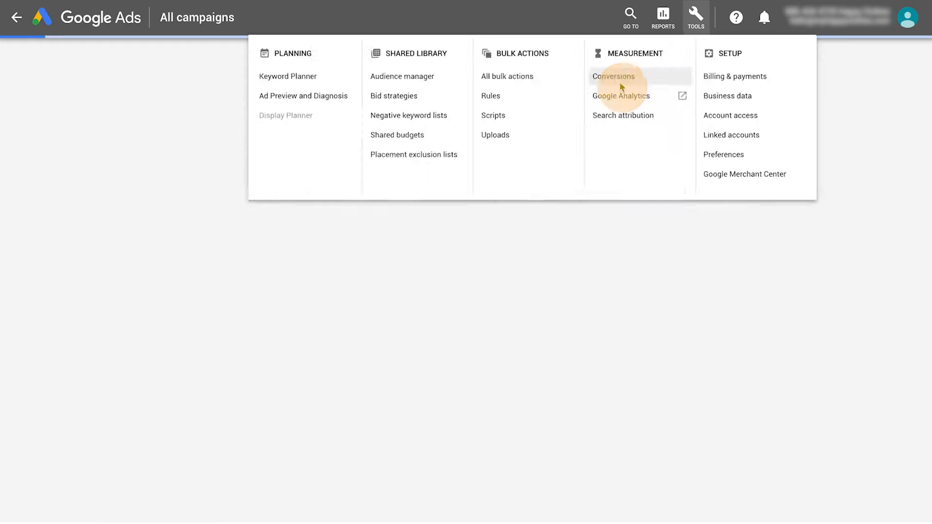
left_click(614, 76)
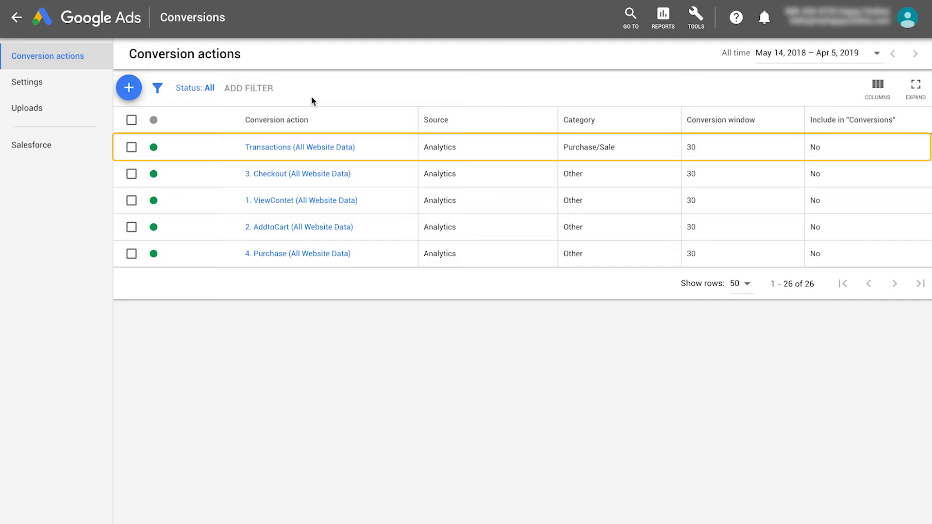
left_click(300, 146)
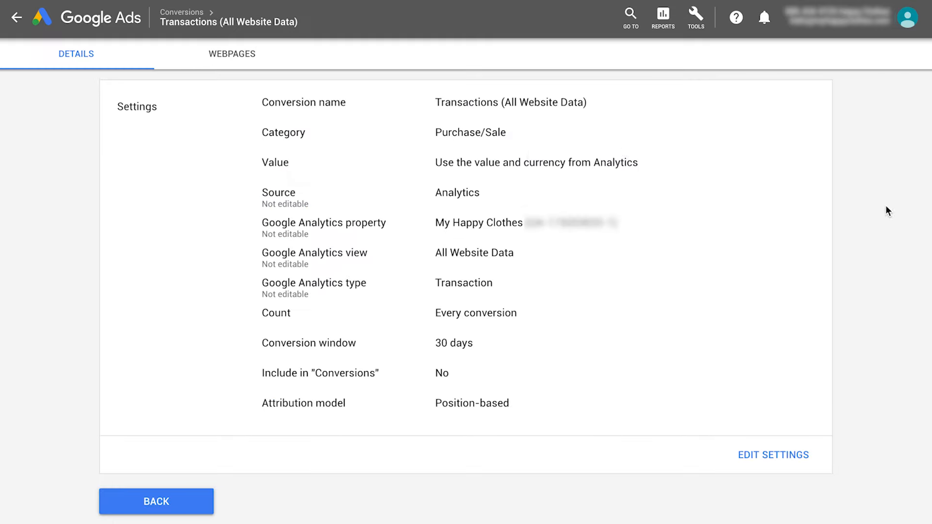
Step: Tick Include in "Conversions" for Transactions (All Website Data) and save the setting
left_click(772, 455)
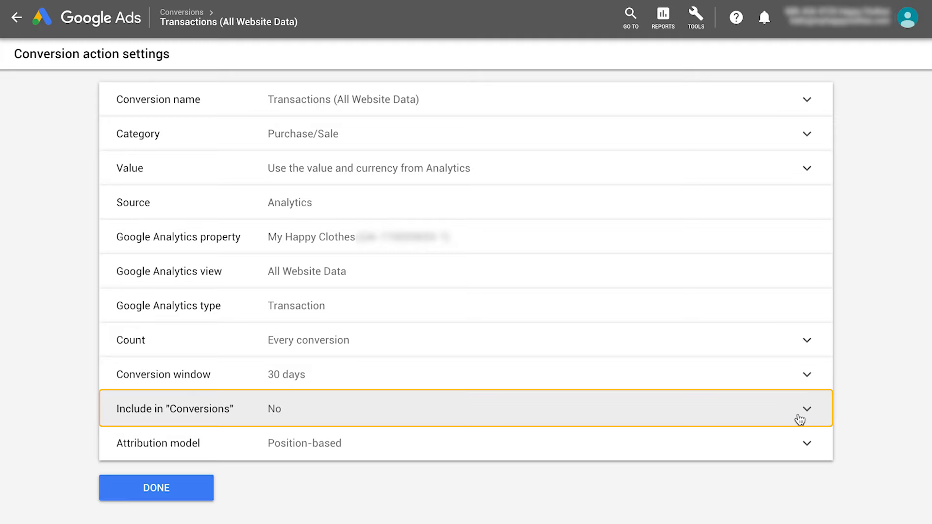
left_click(800, 408)
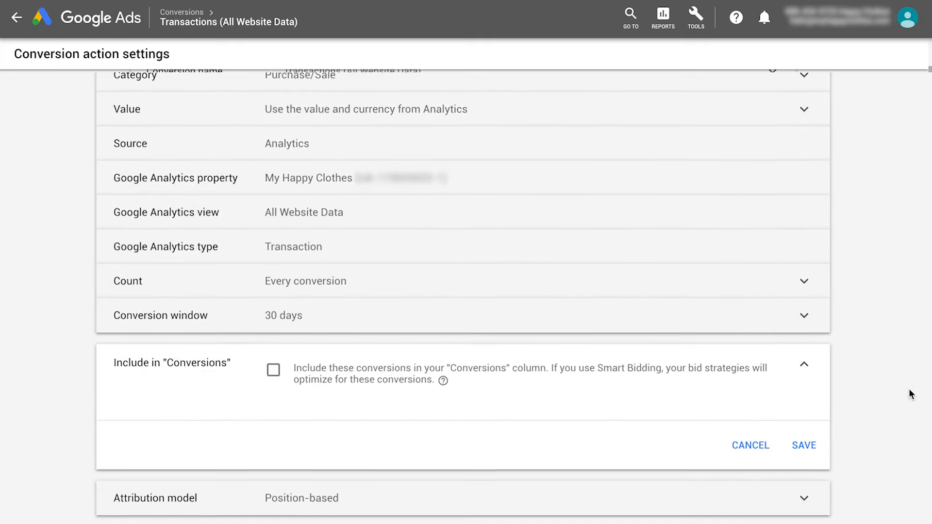
scroll("down", 3)
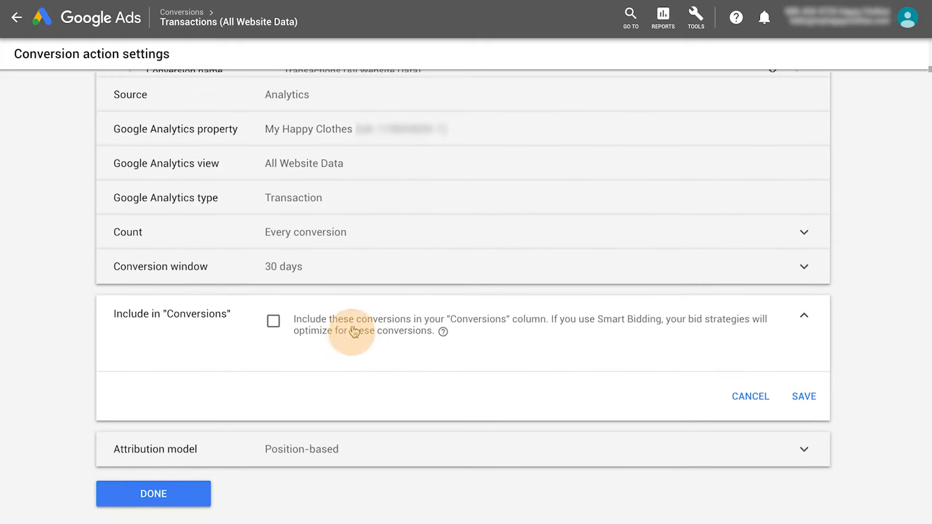
left_click(273, 321)
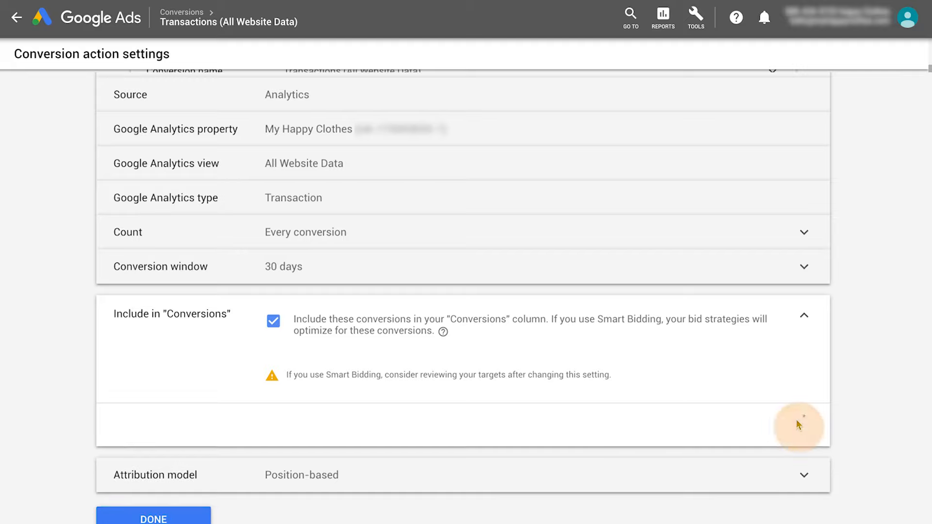
left_click(153, 518)
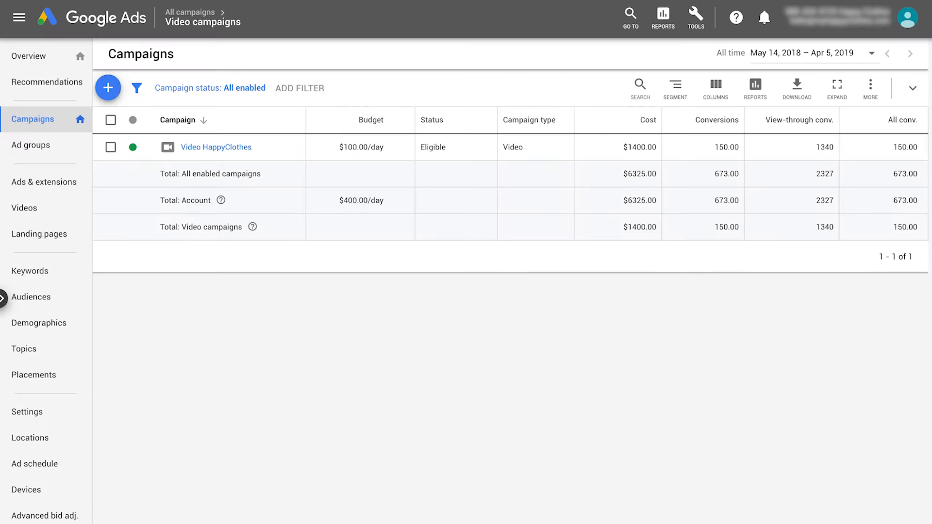
left_click(891, 120)
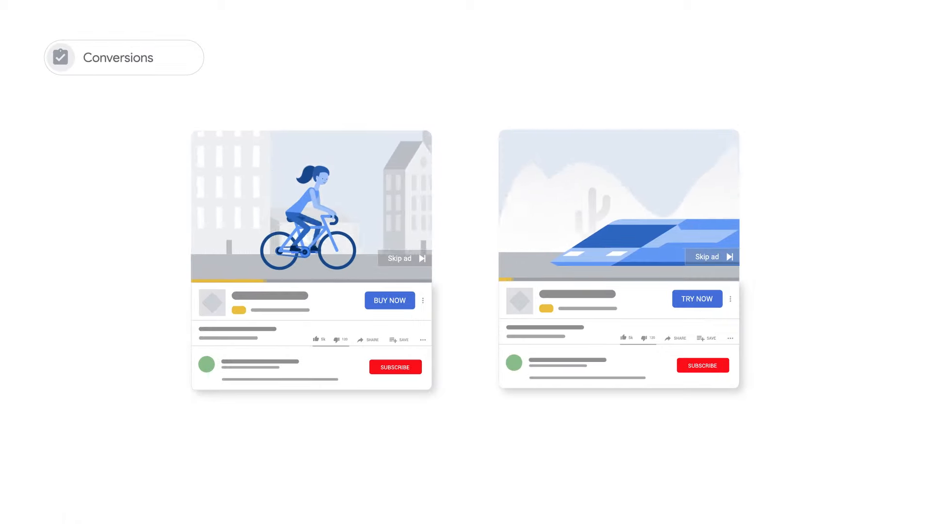
left_click(389, 299)
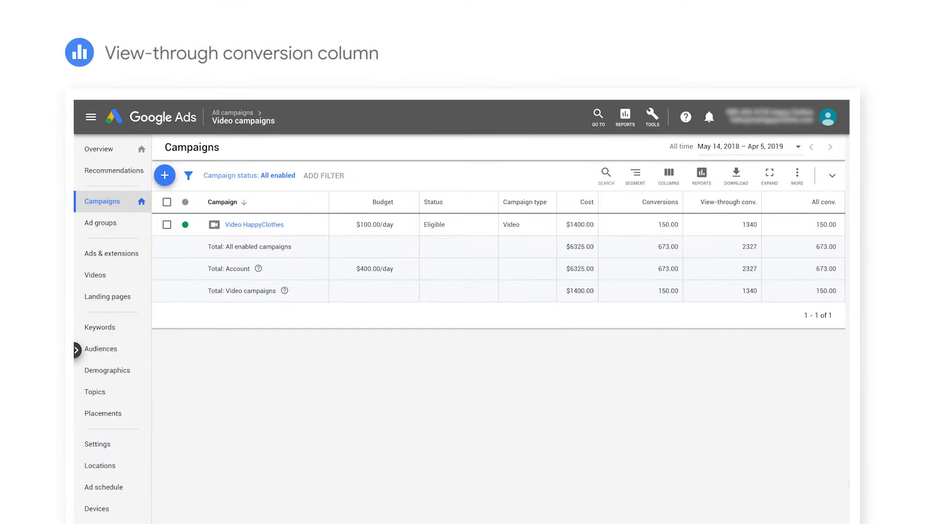
left_click(721, 201)
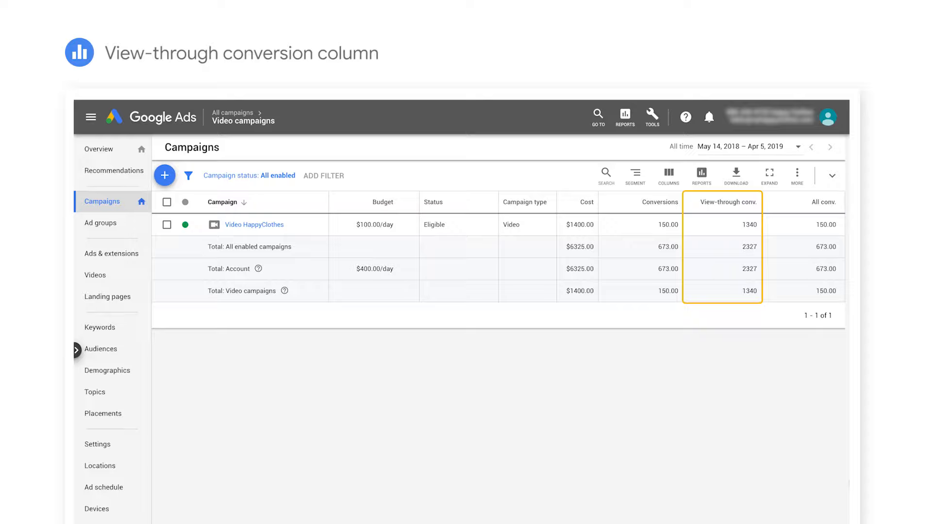